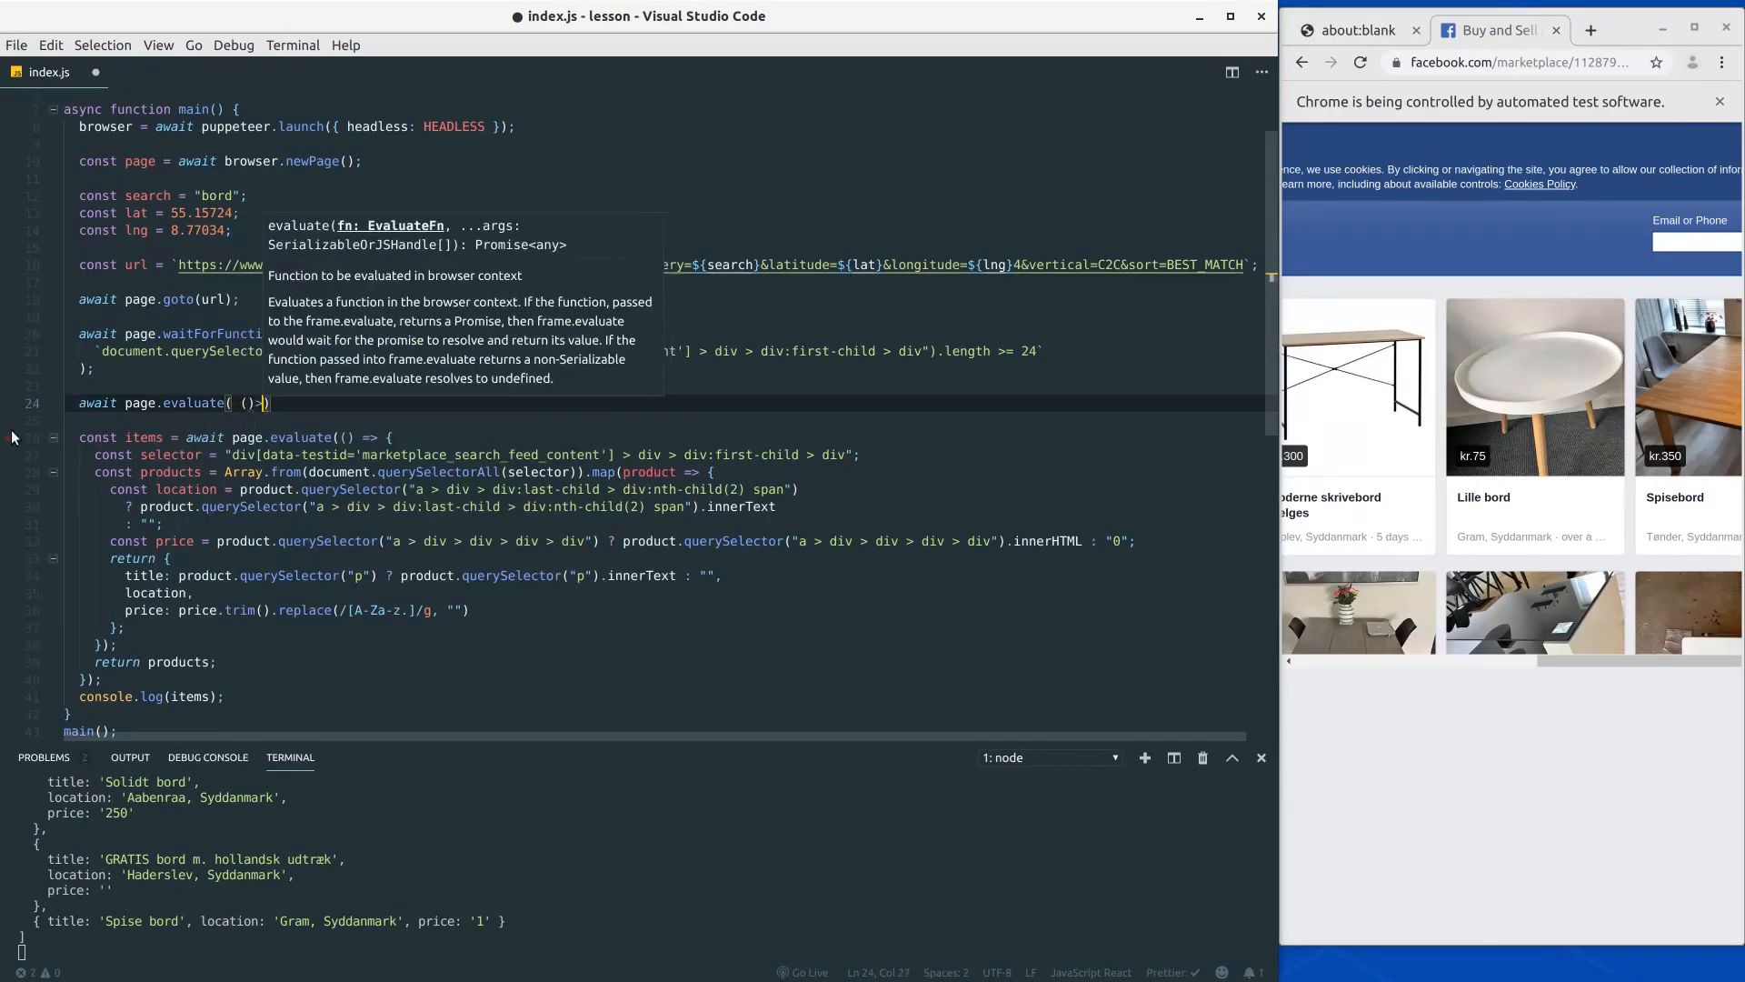
# Step: Begin the repeating timer with 'const interval = setInterval(...)' inside the page.evaluate callback
pyautogui.write('const interval = setInterval(() => {')
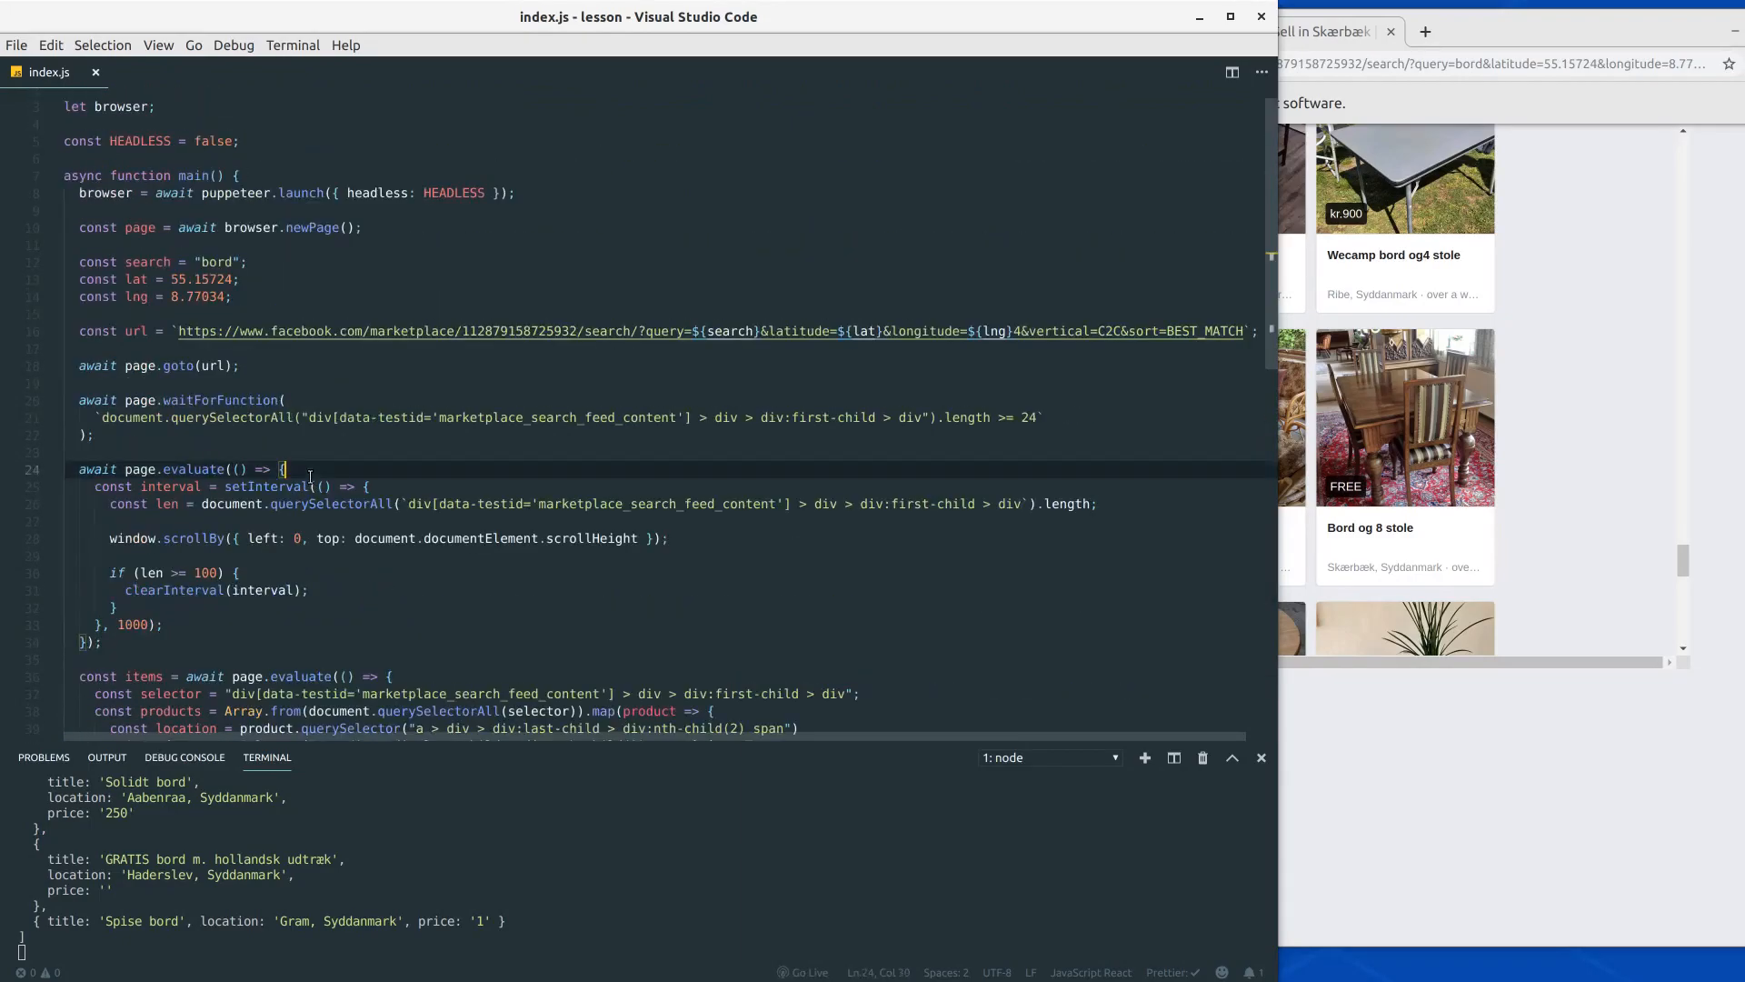
# Step: Add 'return new Promise((resolve, reject) => {' at the top of the page.evaluate callback
pyautogui.write('return new Promise((resolve, reject) => {')
pyautogui.write('resolve();')
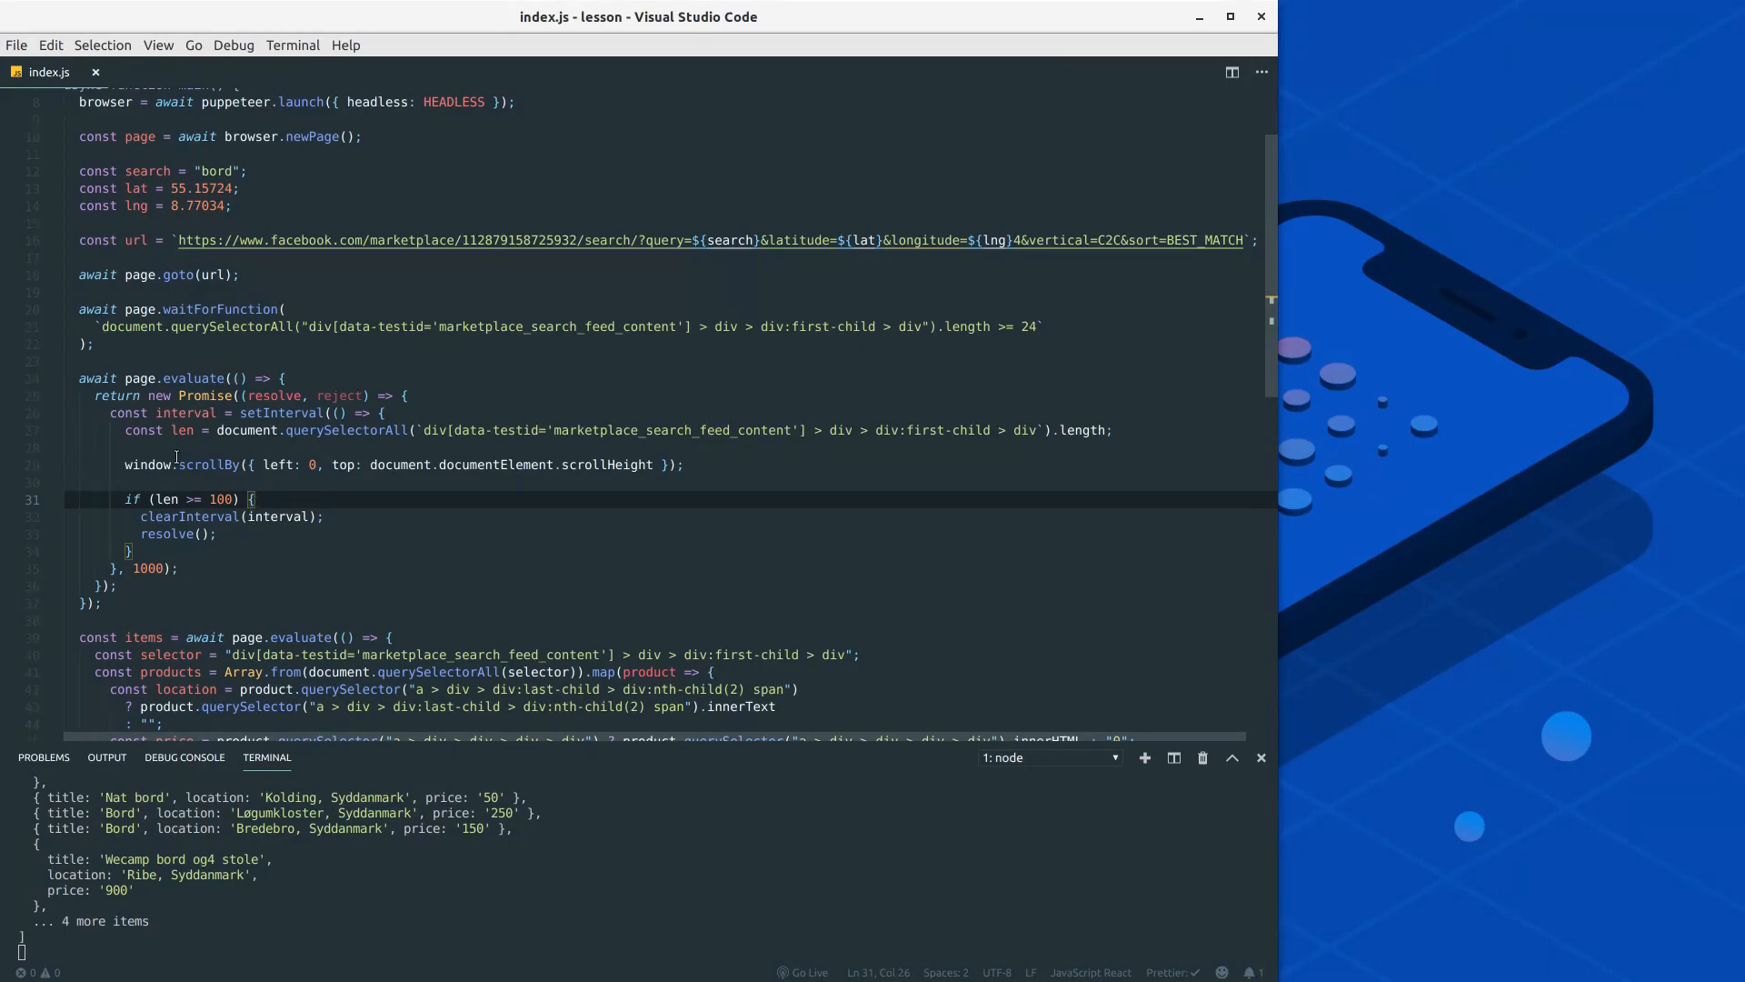
# Step: Run node index.js so Chrome closes and the scraped product array prints in the terminal
pyautogui.click(129, 549)
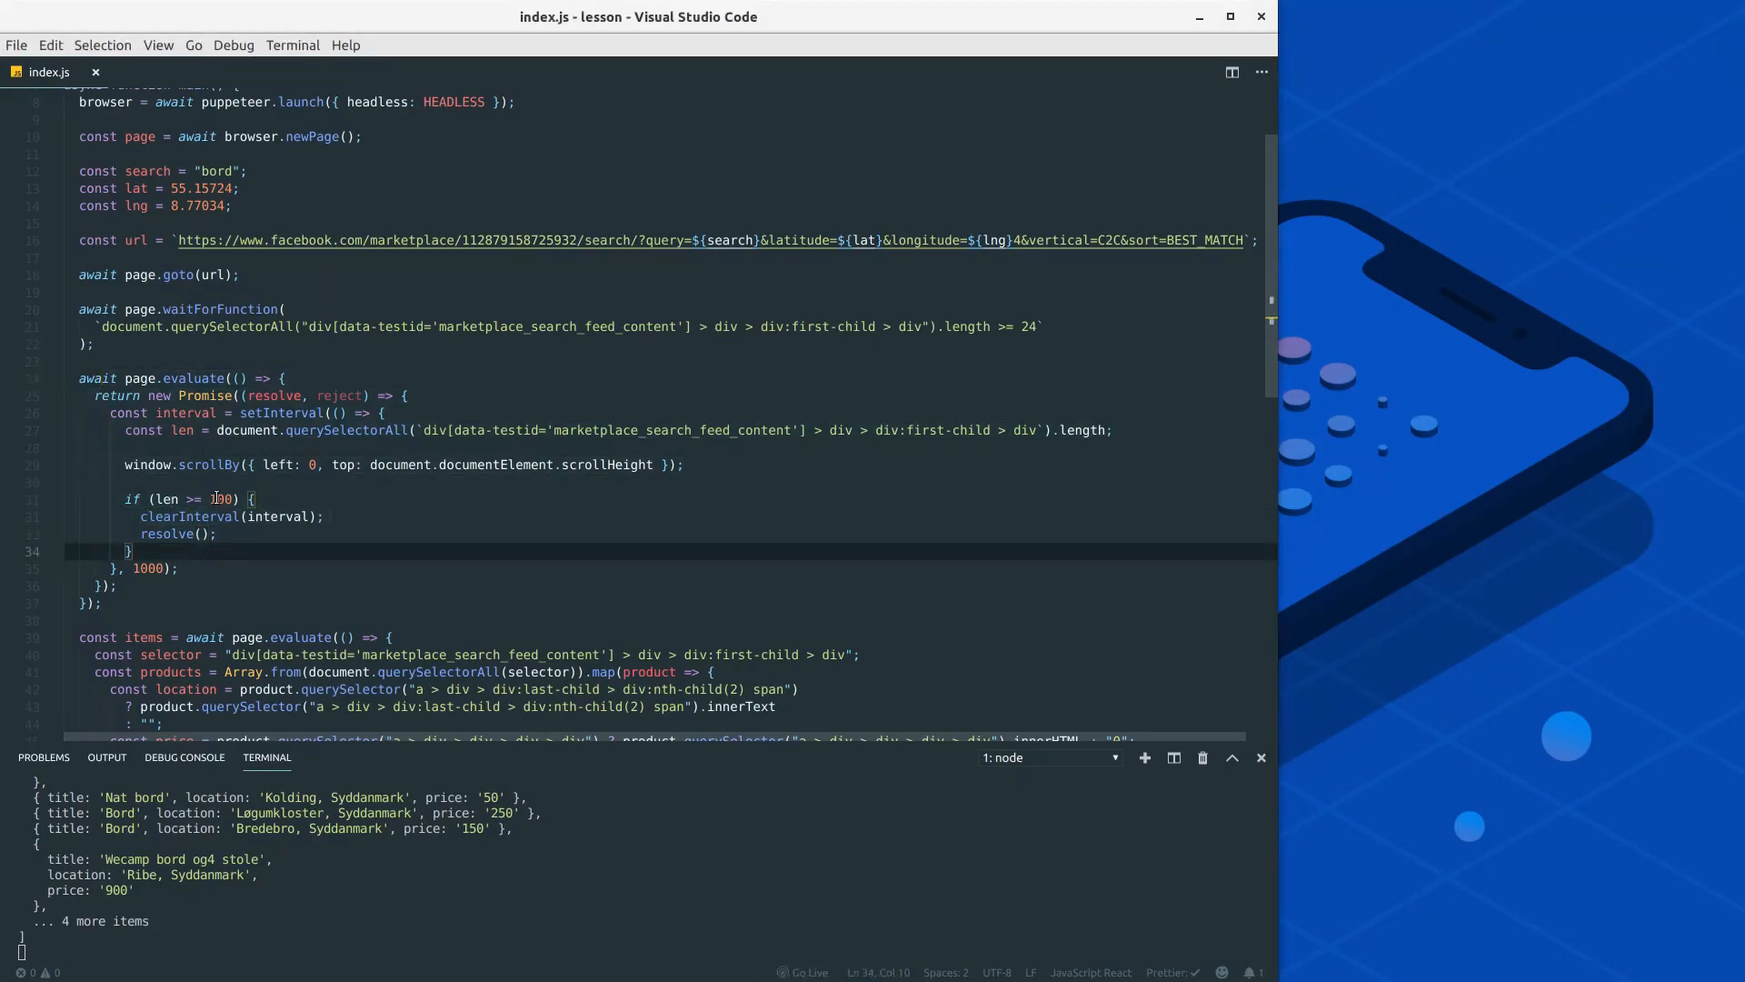